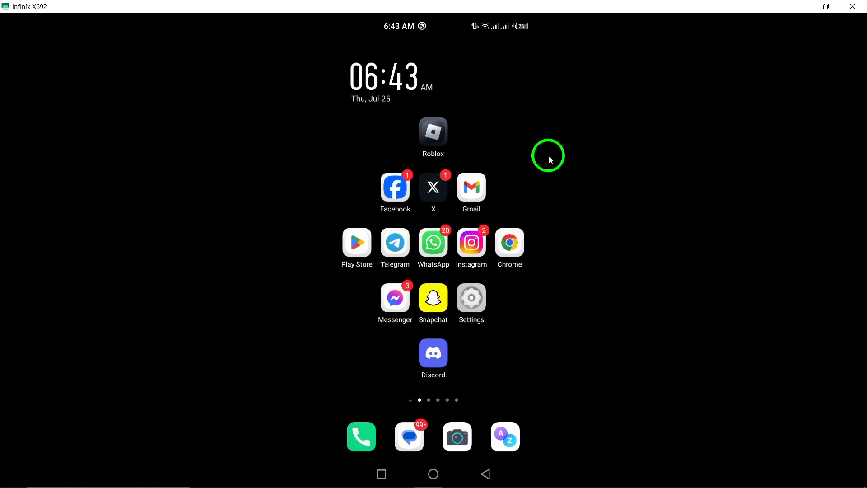
Launch the Discord app from the Android home screen.
{"action": "left_click", "coordinate": [434, 348]}
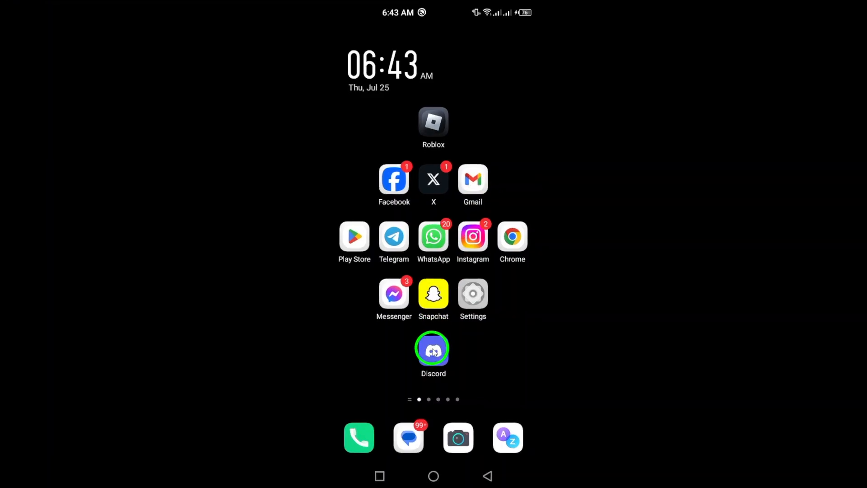
{"action": "left_click", "coordinate": [433, 349]}
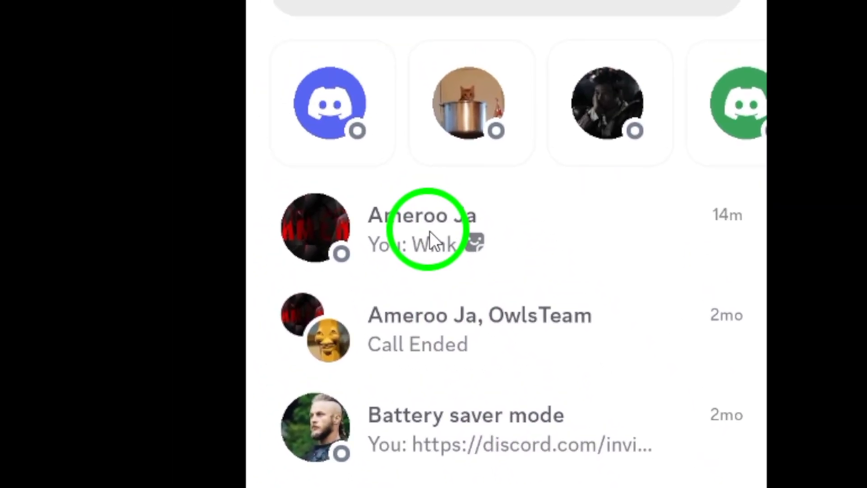
{"action": "scroll", "scroll_direction": "up", "scroll_amount": 3}
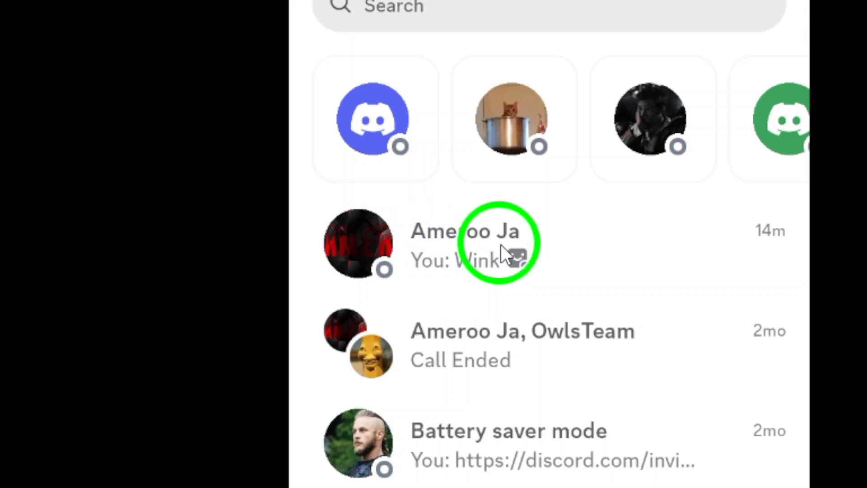
{"action": "scroll", "scroll_direction": "down", "scroll_amount": 3}
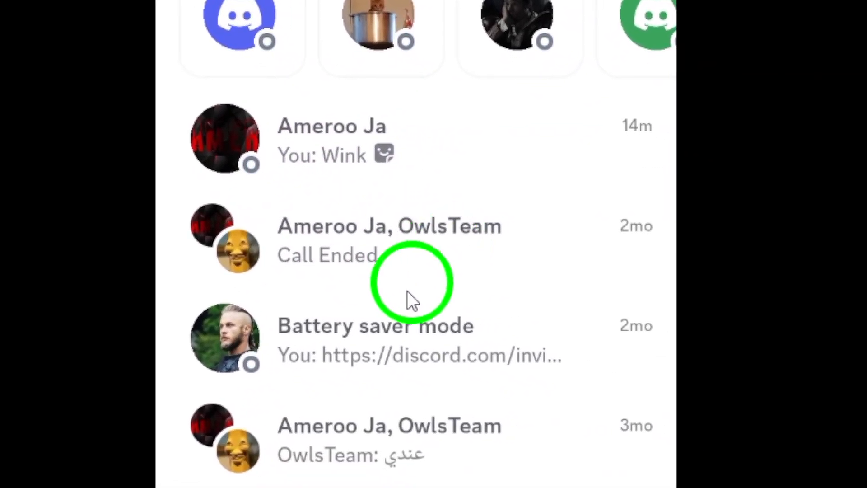
{"action": "scroll", "scroll_direction": "up", "scroll_amount": 3}
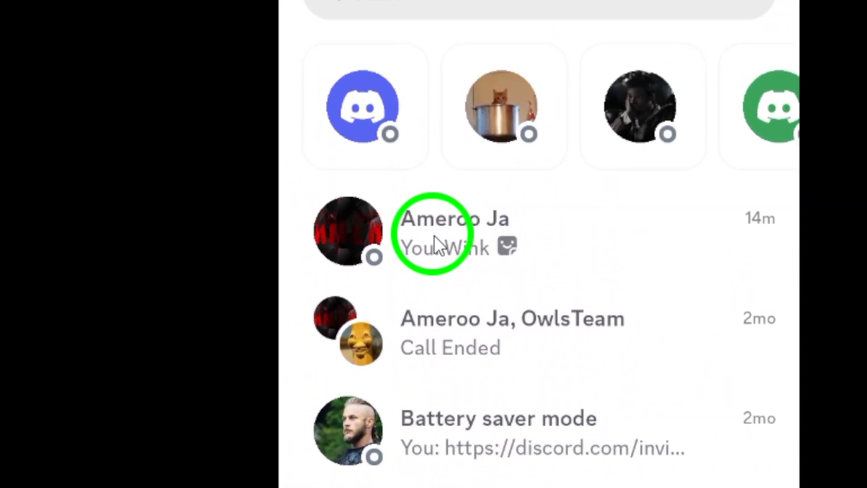
{"action": "scroll", "scroll_direction": "up", "scroll_amount": 3}
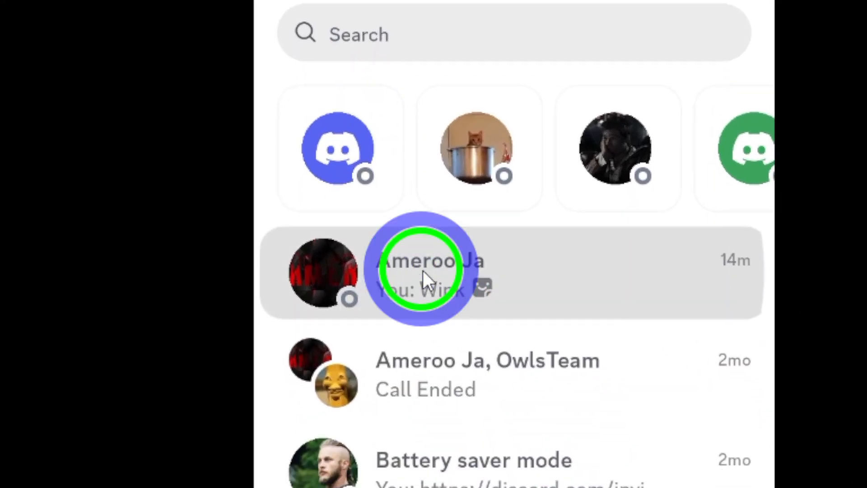
{"action": "left_click", "coordinate": [431, 272]}
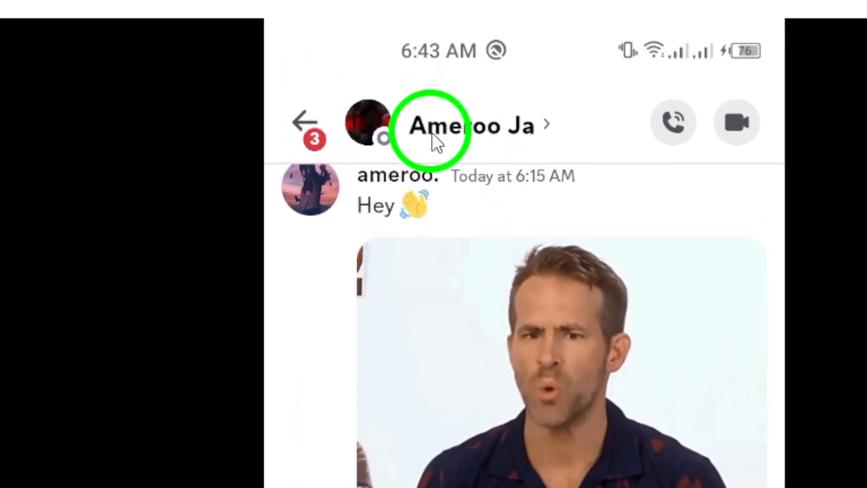
{"action": "left_click", "coordinate": [470, 126]}
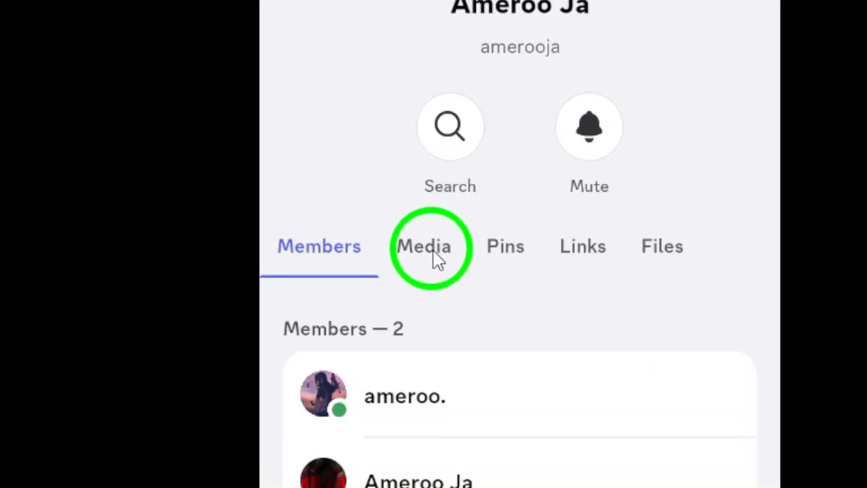
{"action": "left_click", "coordinate": [423, 246]}
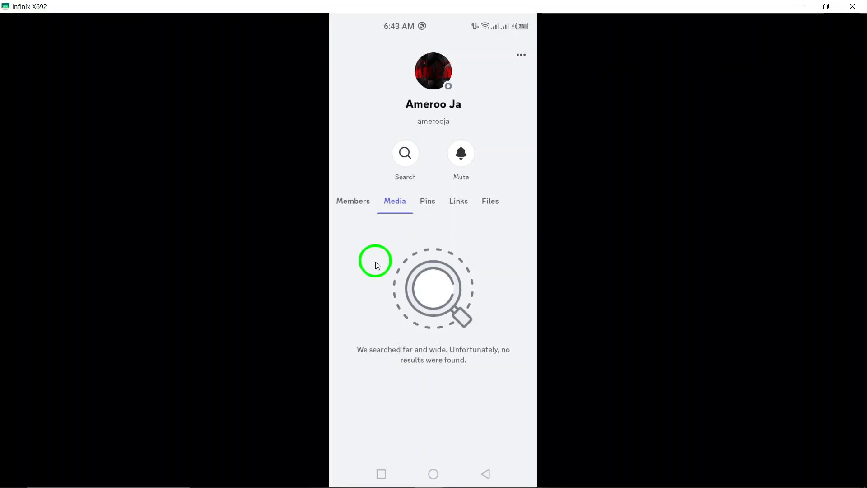
{"action": "mouse_move", "coordinate": [357, 279]}
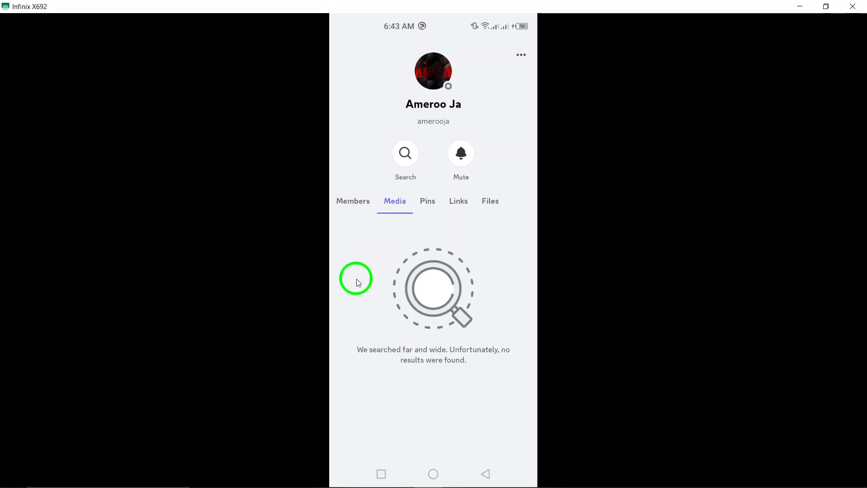